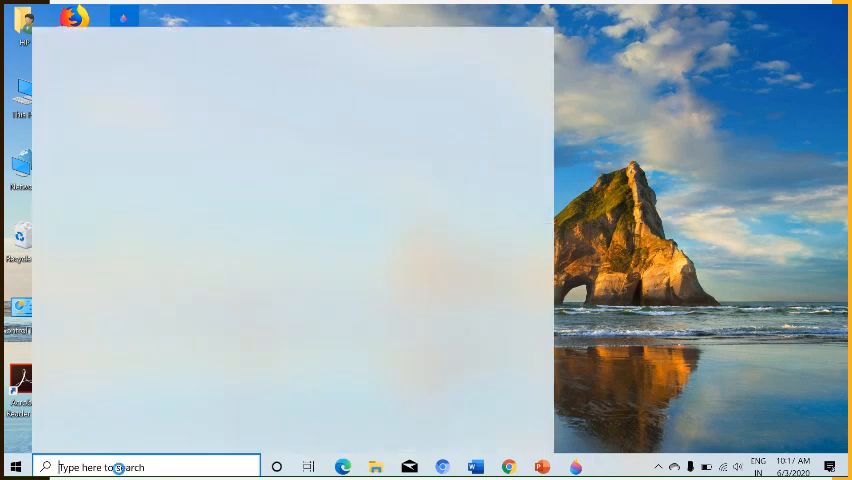
# Find Paint 3D through Windows Start search and launch it
pyautogui.click(144, 468)
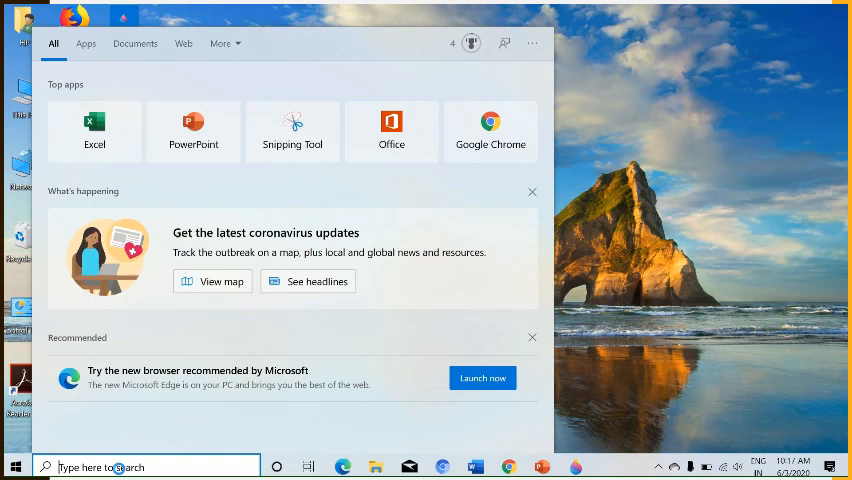
pyautogui.write('Paint 3D')
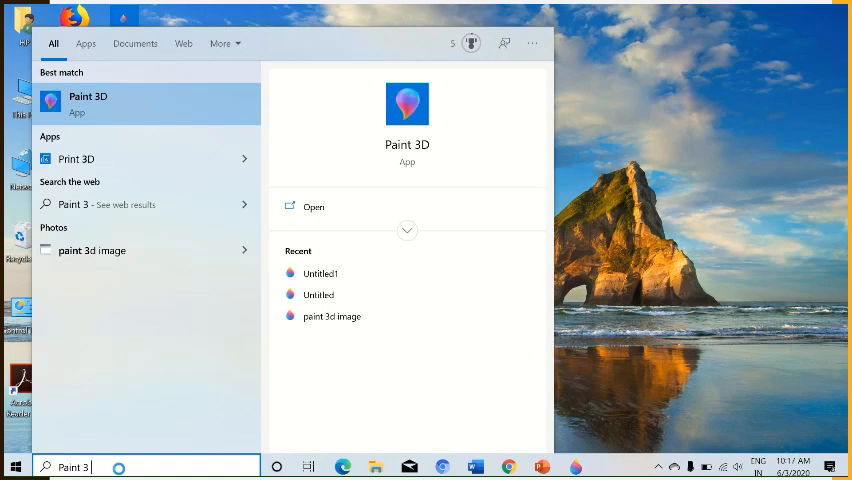
pyautogui.write('d')
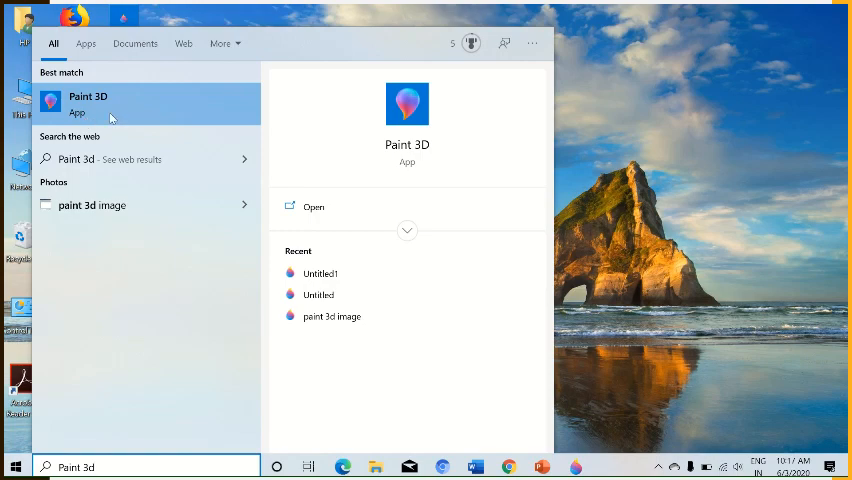
pyautogui.click(88, 104)
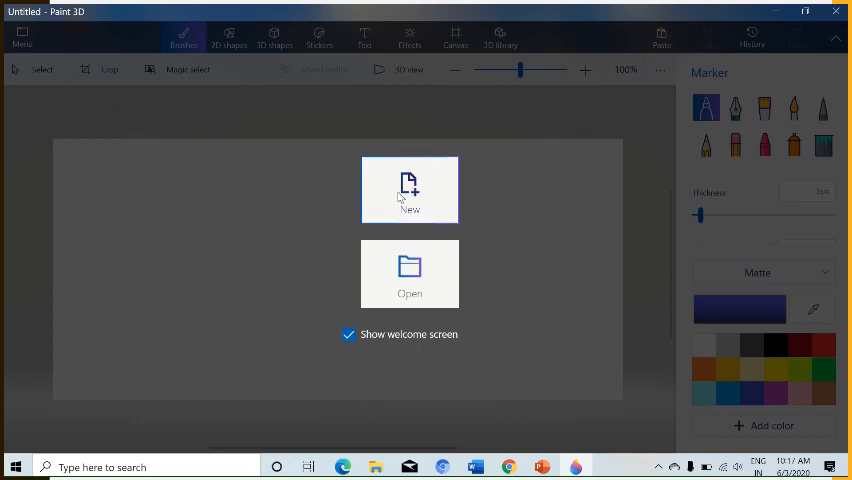
pyautogui.moveTo(410, 192)
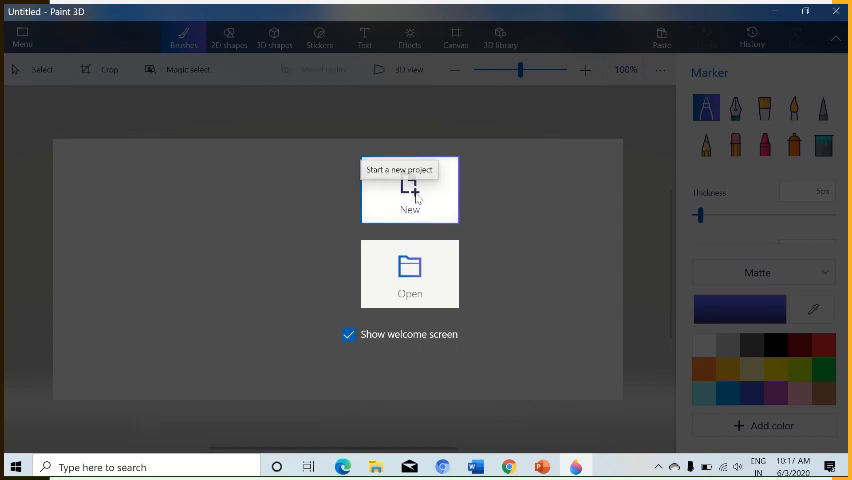
# Start a new blank project from the Paint 3D welcome screen
pyautogui.click(408, 190)
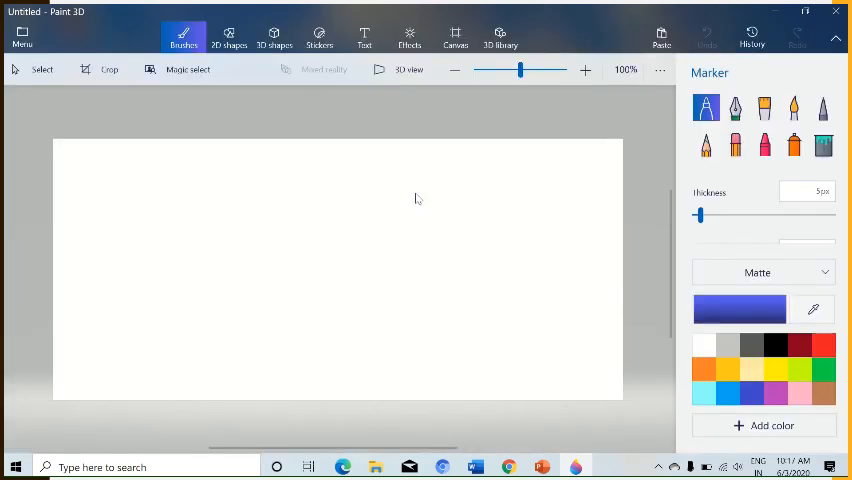
pyautogui.moveTo(222, 184)
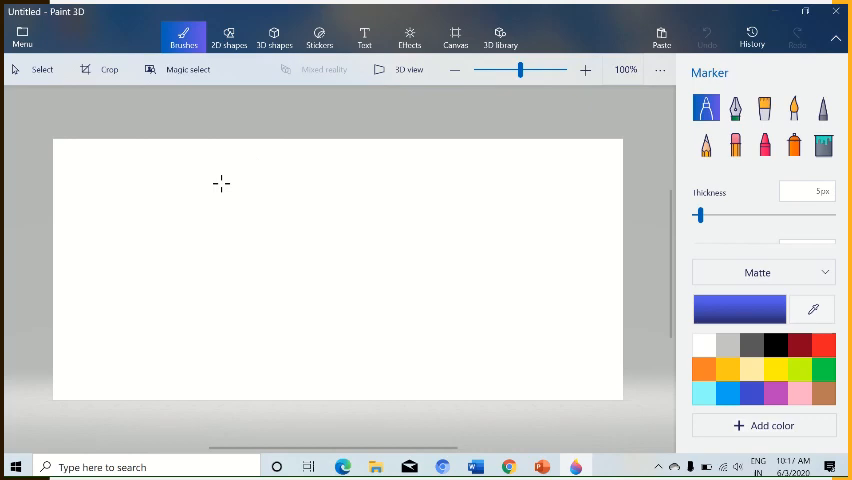
pyautogui.moveTo(340, 200)
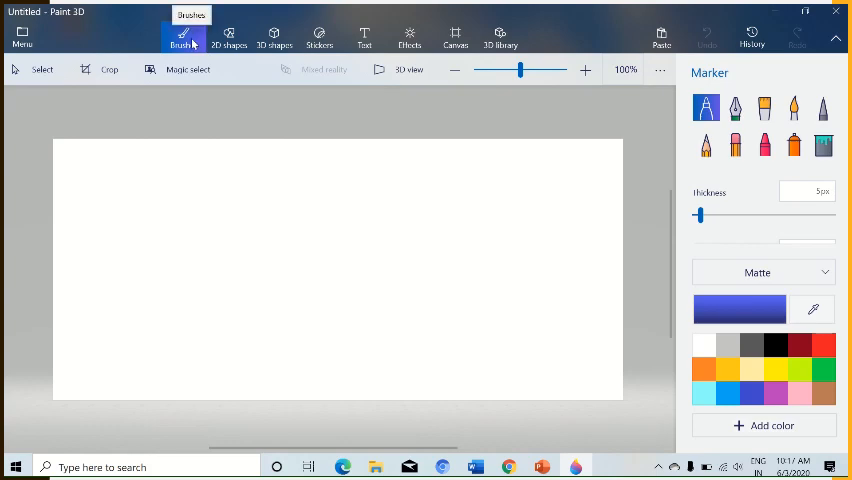
pyautogui.moveTo(296, 56)
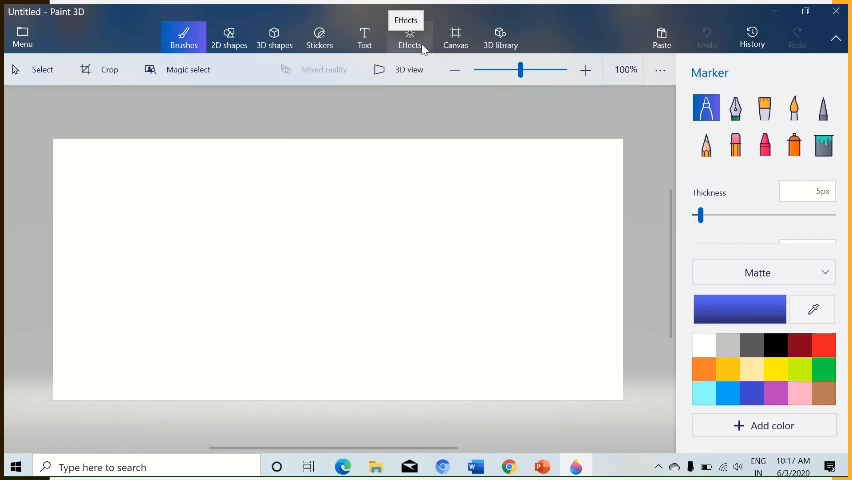
pyautogui.moveTo(320, 40)
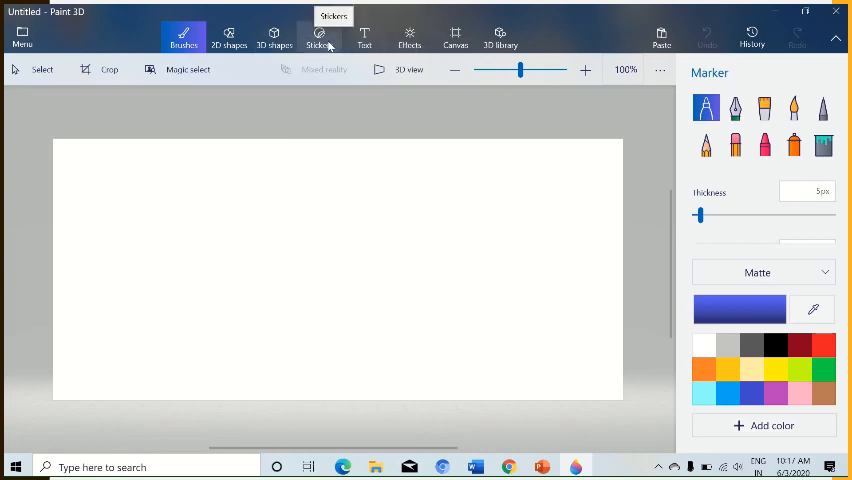
# Place a smiling sun sticker from the Stickers collection near the centre of the canvas
pyautogui.click(320, 36)
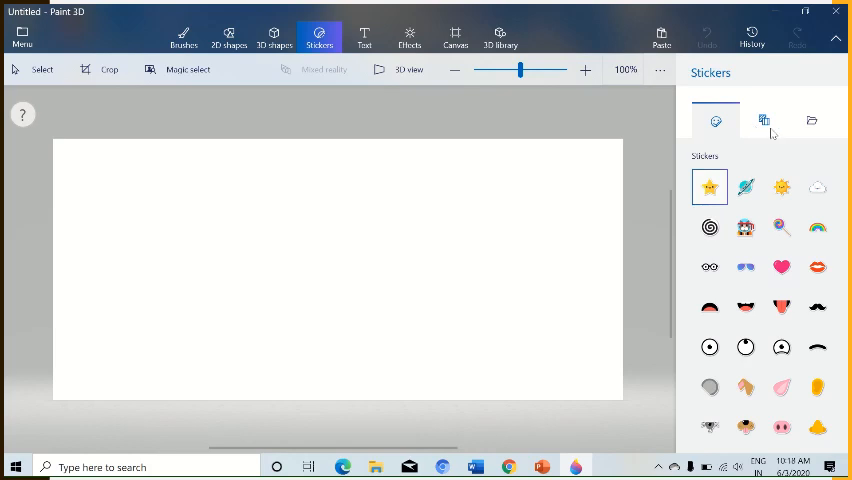
pyautogui.click(744, 228)
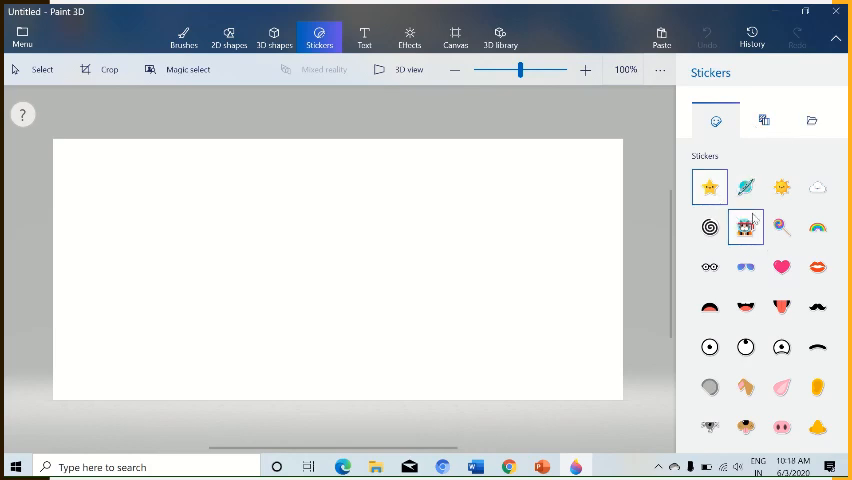
pyautogui.moveTo(780, 188)
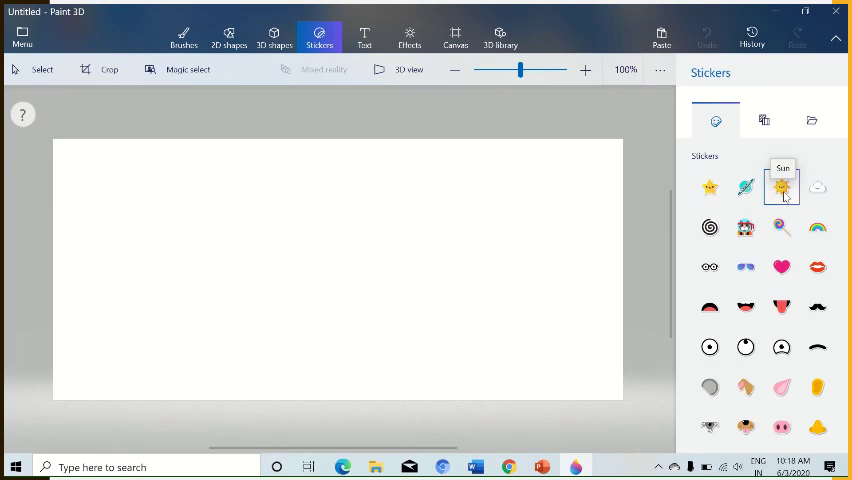
pyautogui.click(780, 188)
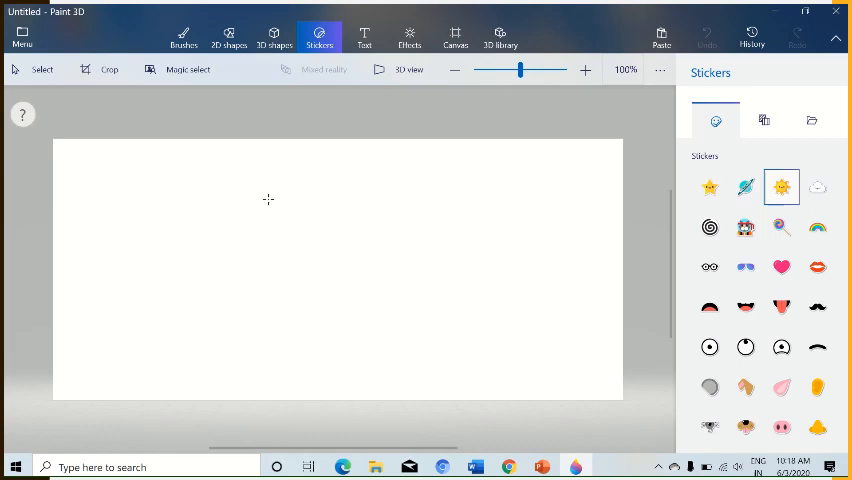
pyautogui.click(284, 216)
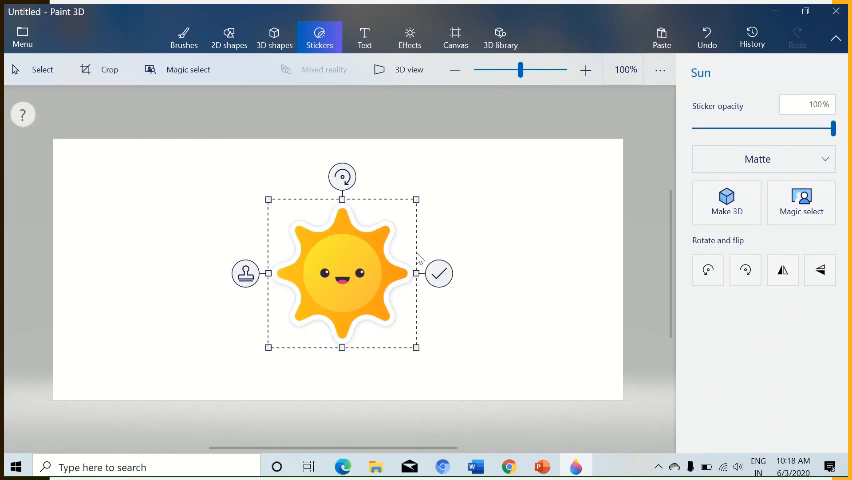
pyautogui.moveTo(466, 238)
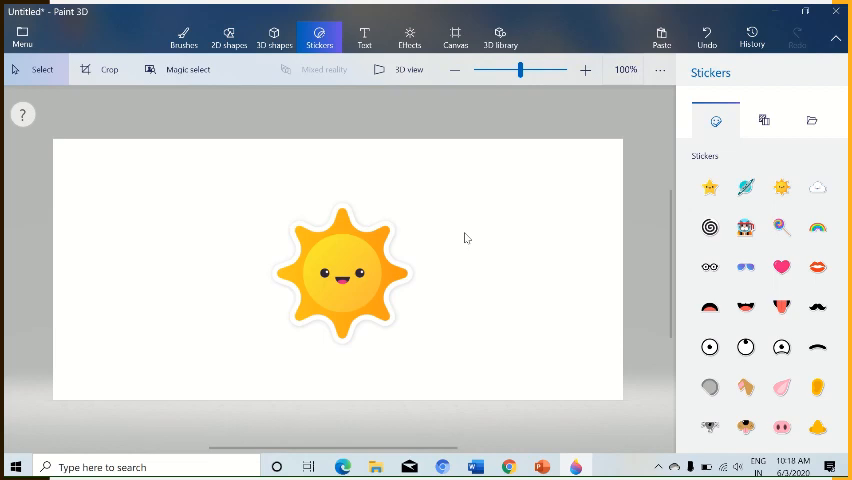
pyautogui.click(708, 188)
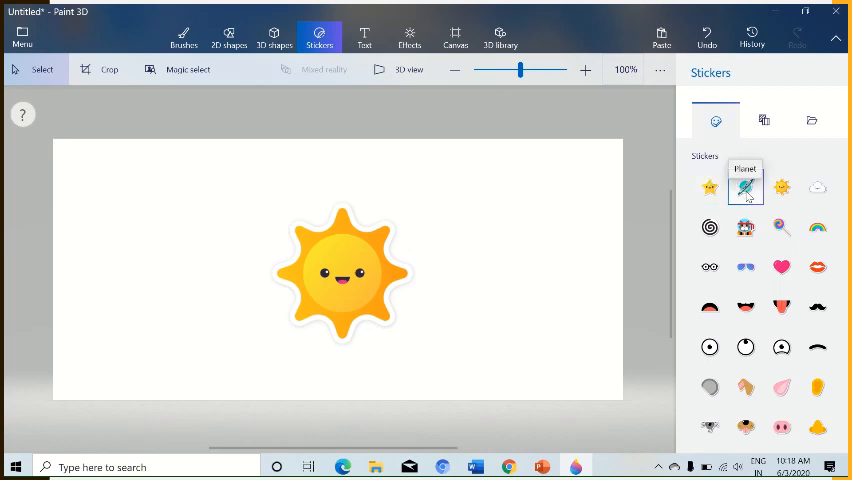
# Add a planet sticker to the canvas's top-left corner beside the sun
pyautogui.click(746, 188)
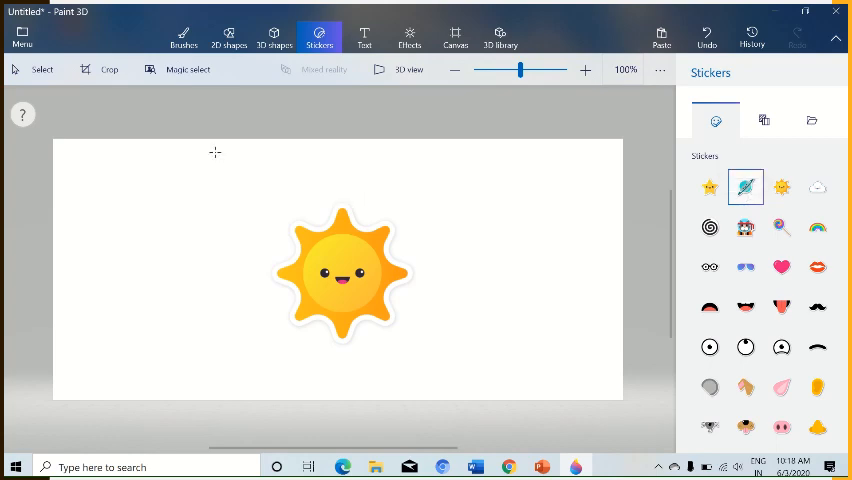
pyautogui.click(744, 188)
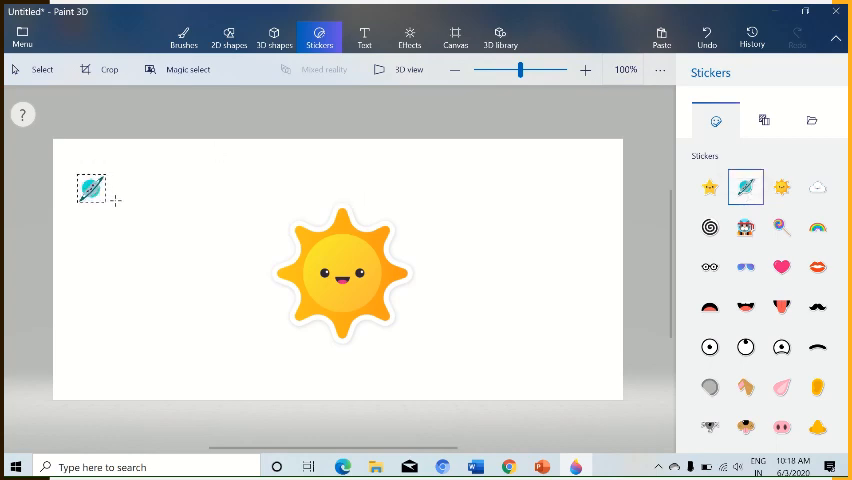
pyautogui.moveTo(102, 200); pyautogui.dragTo(150, 228)
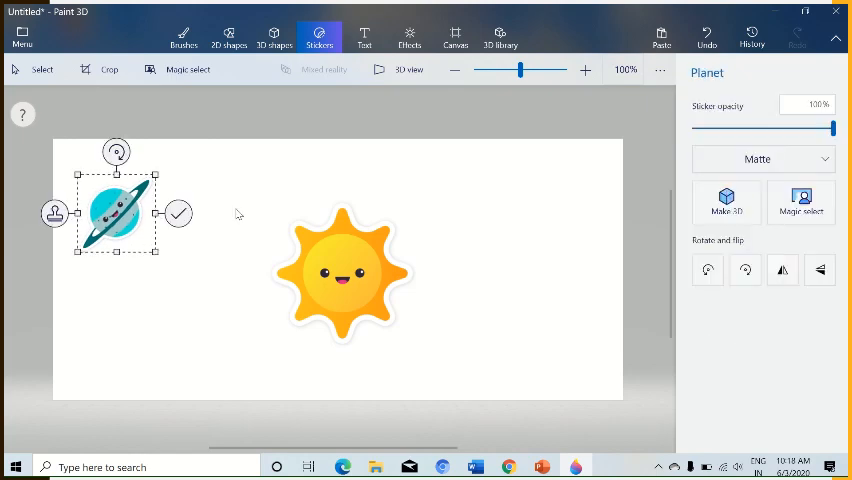
pyautogui.moveTo(484, 230)
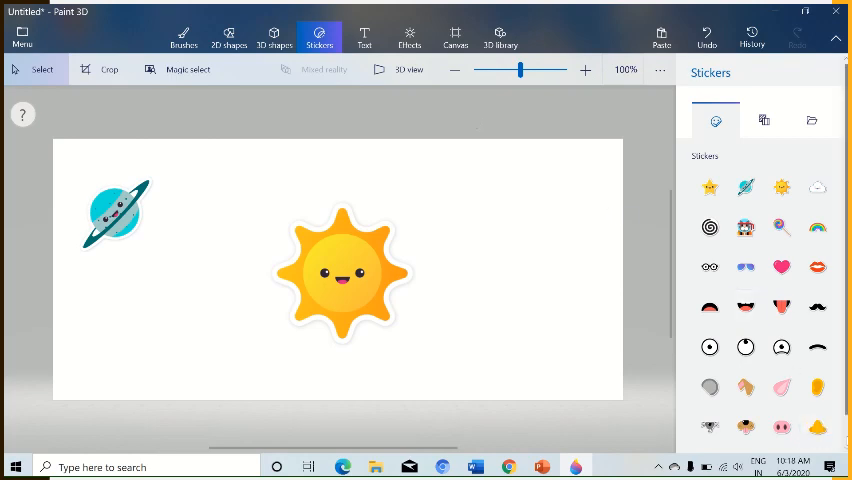
pyautogui.moveTo(498, 336)
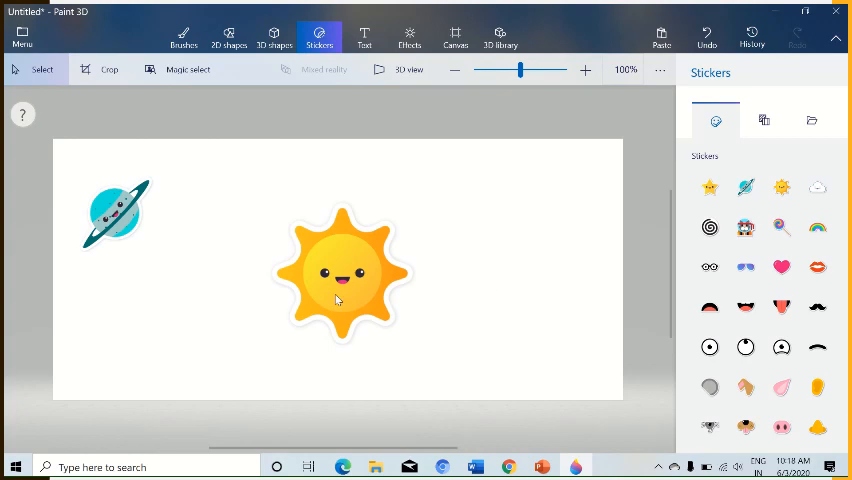
pyautogui.moveTo(18, 72)
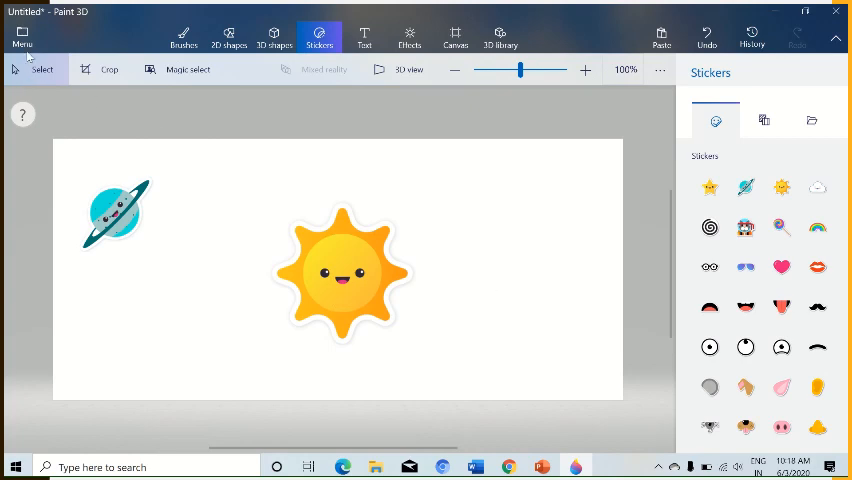
pyautogui.moveTo(22, 36)
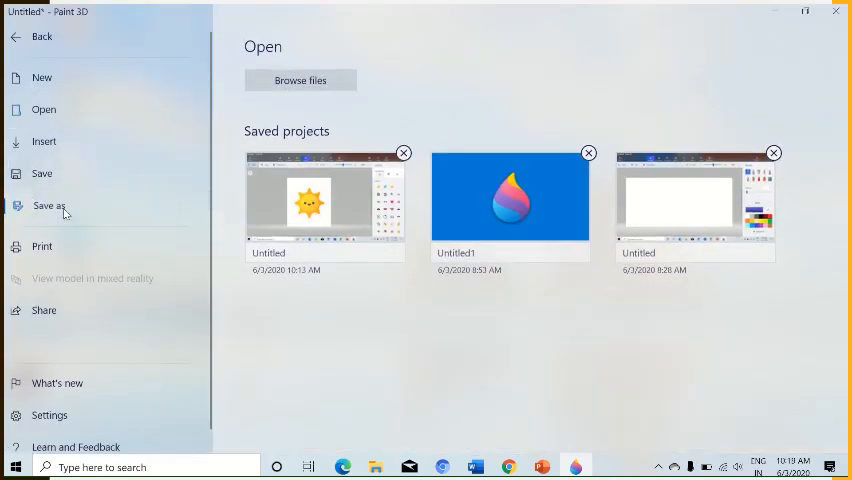
# Begin saving the work as an editable Paint 3D project, reaching the naming prompt
pyautogui.click(48, 204)
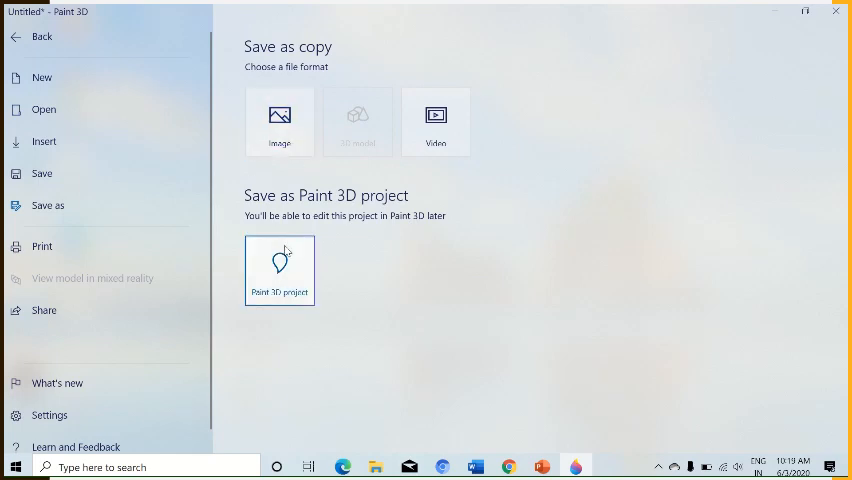
pyautogui.moveTo(288, 272)
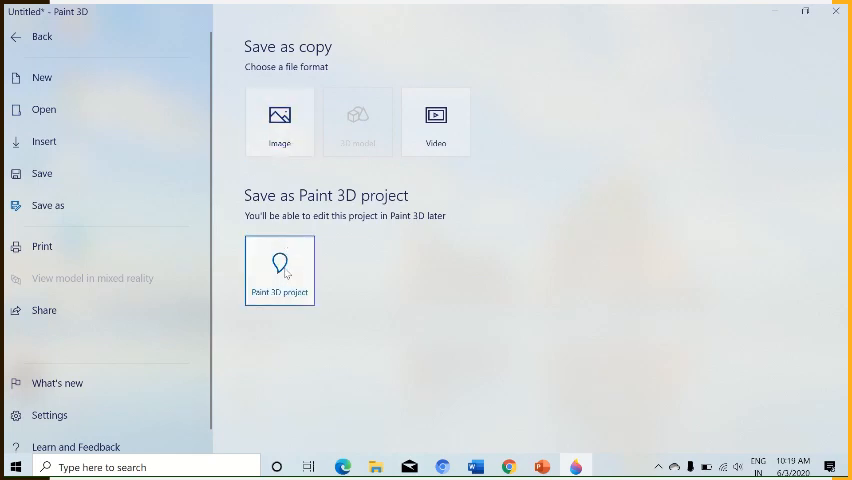
pyautogui.click(280, 270)
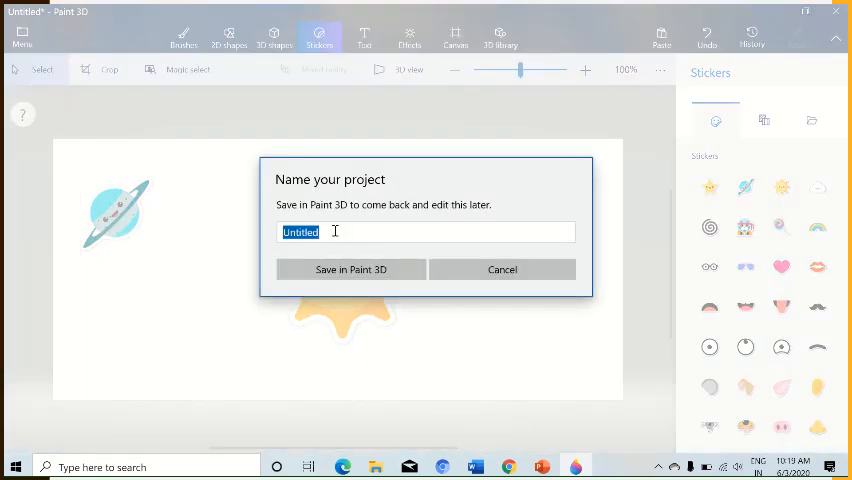
# Save the project as 'new project' and close Paint 3D
pyautogui.write('new pro')
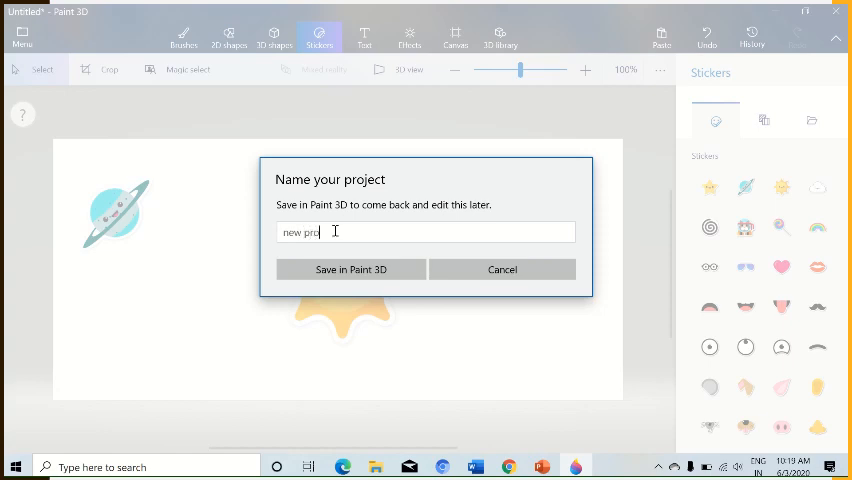
pyautogui.write('ject')
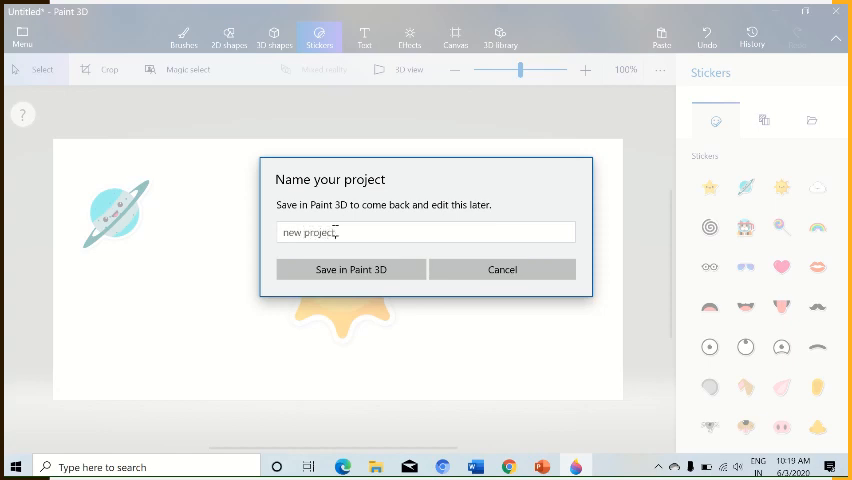
pyautogui.click(350, 268)
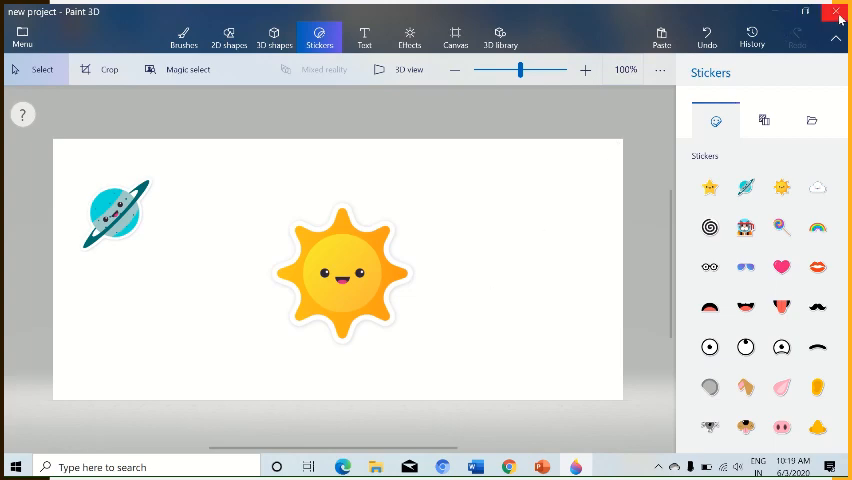
pyautogui.moveTo(838, 12)
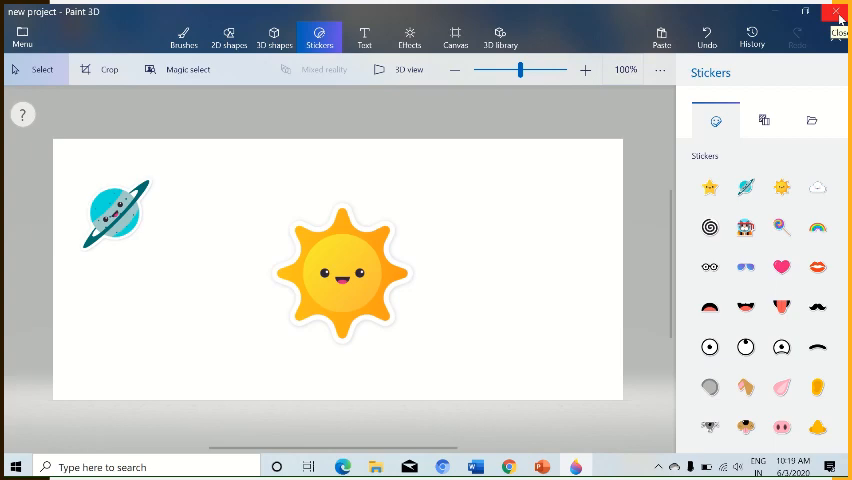
pyautogui.click(836, 16)
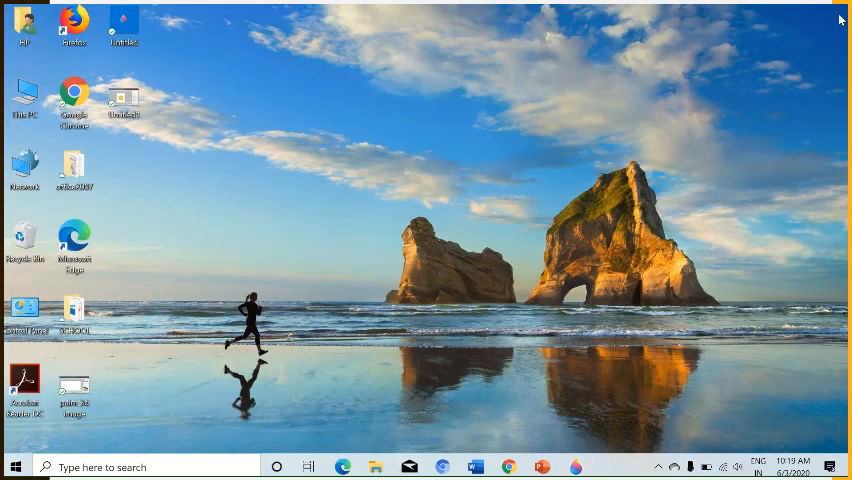
pyautogui.moveTo(356, 8)
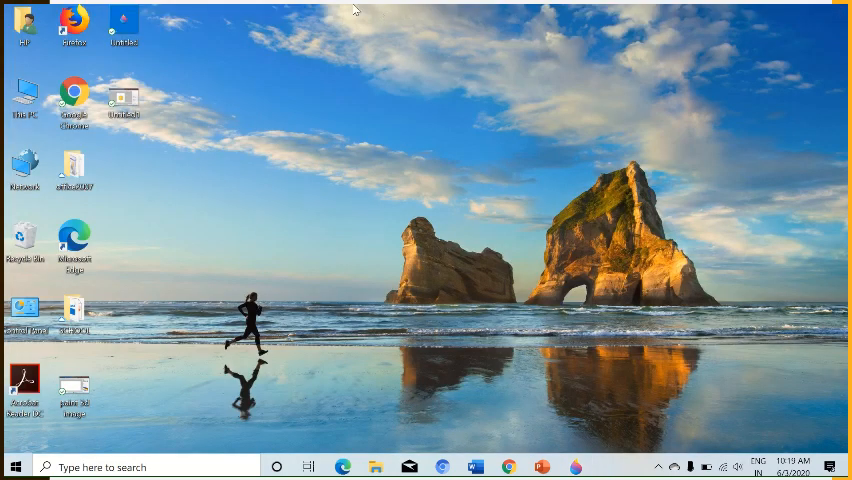